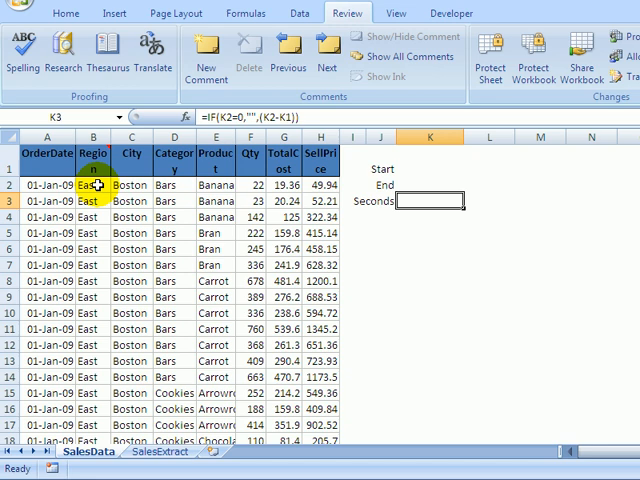
Step: Show the SalesExtract sheet with its Boston, >500, Bars criteria and empty extract
left_click(216, 376)
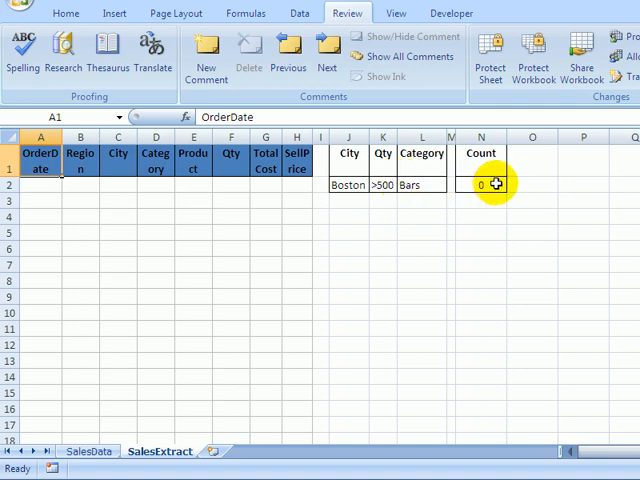
Step: Return to the SalesData sheet with the Start, End and Seconds timer cells
left_click(480, 184)
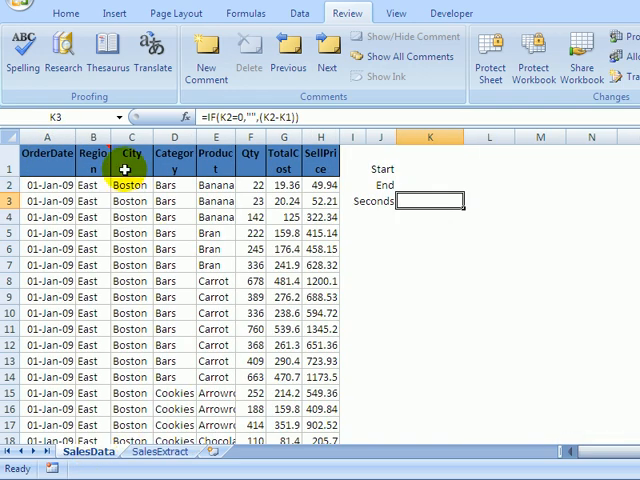
mouse_move(418, 172)
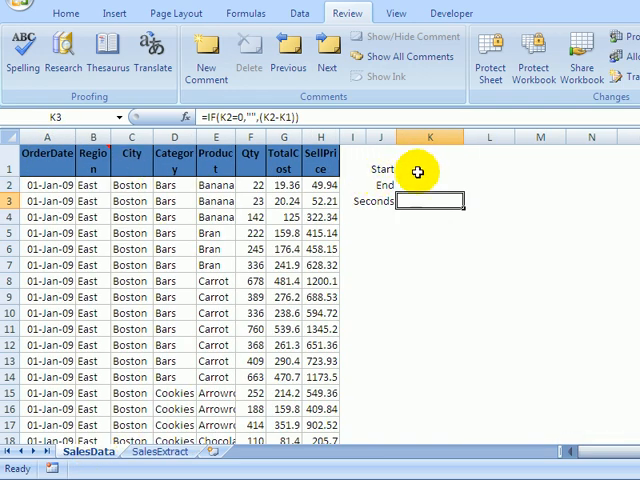
mouse_move(422, 184)
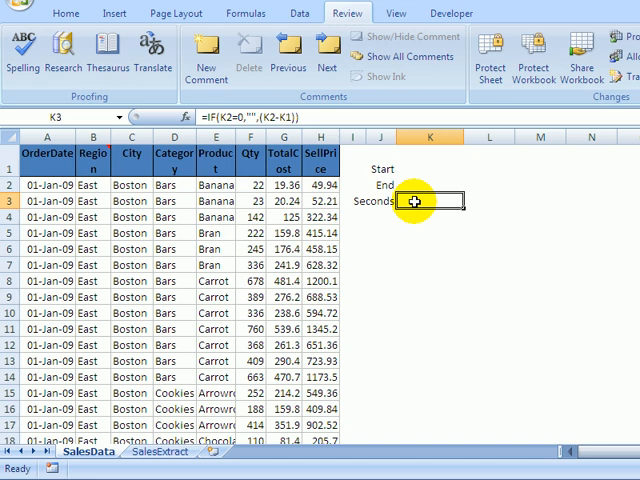
mouse_move(310, 116)
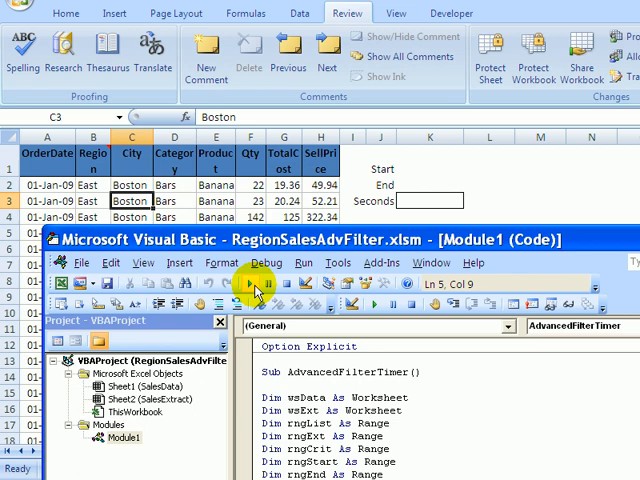
Step: Run AdvancedFilterTimer to extract 290 rows, then check the timing on SalesData
left_click(248, 284)
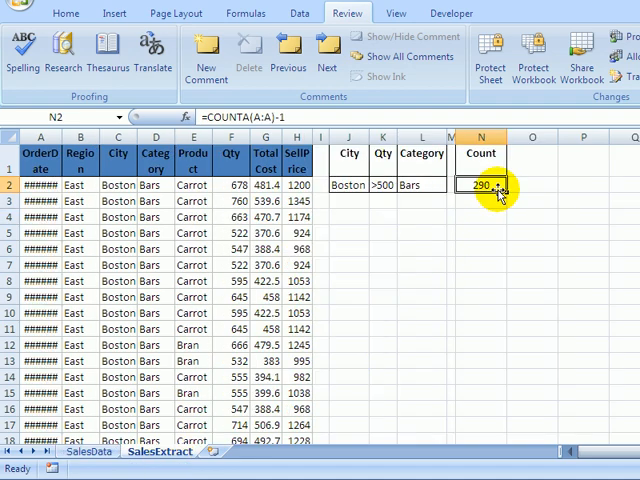
mouse_move(190, 392)
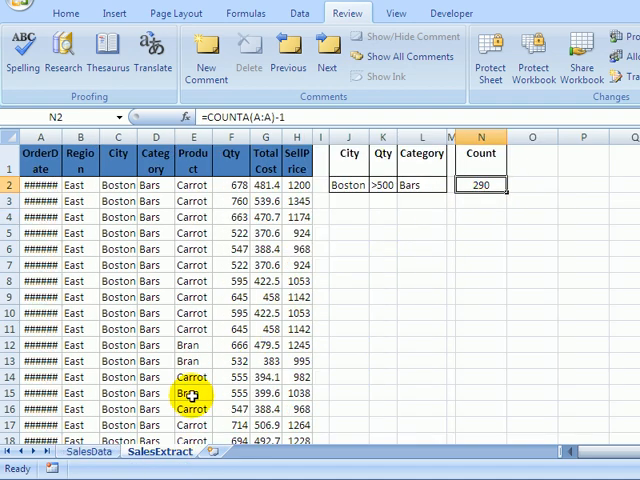
left_click(62, 452)
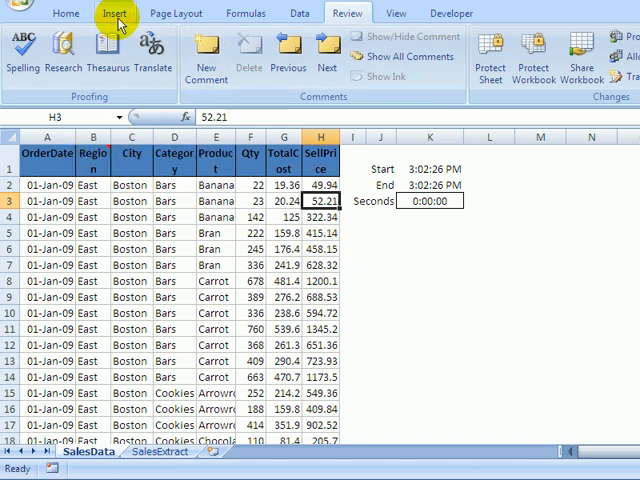
Step: Draw a blue rectangle below the Seconds cell on the SalesData sheet
left_click(116, 12)
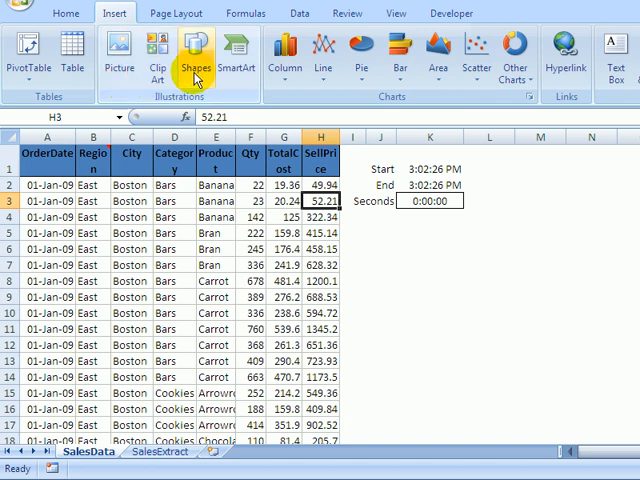
left_click(196, 52)
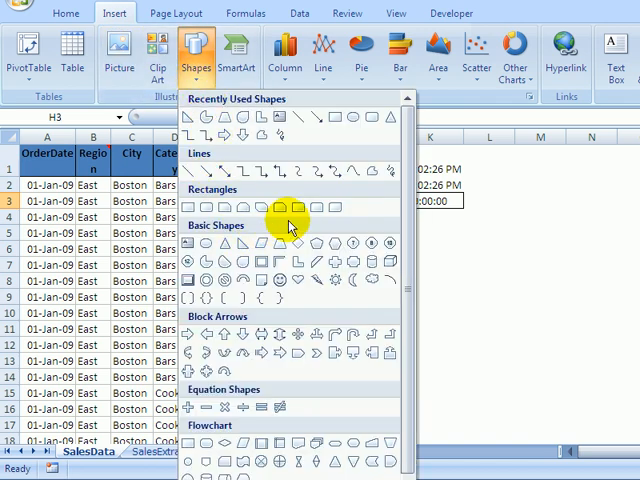
mouse_move(280, 244)
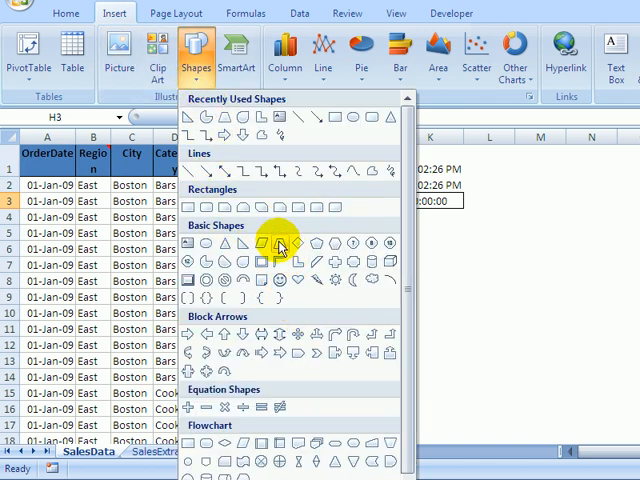
mouse_move(190, 208)
type("test")
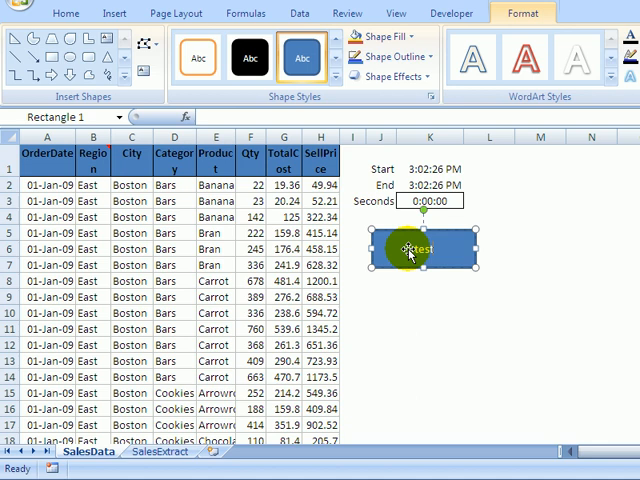
left_click(420, 296)
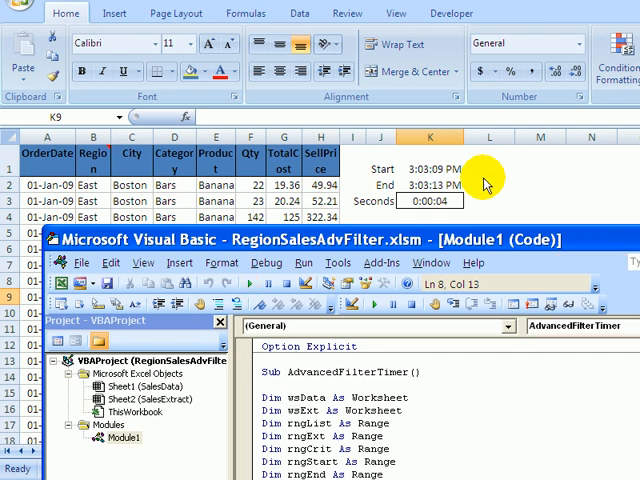
mouse_move(456, 200)
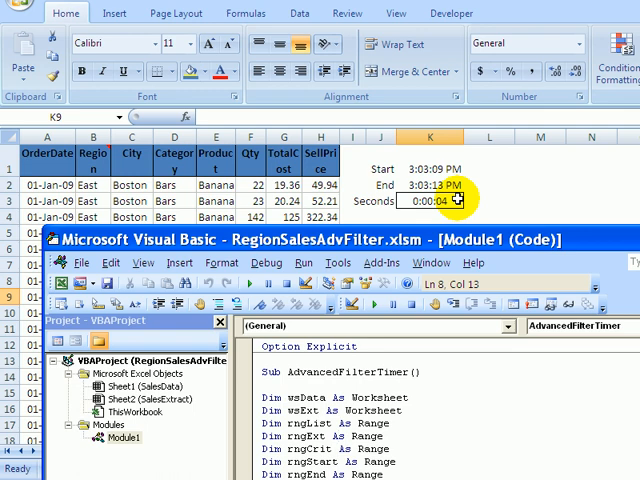
mouse_move(250, 200)
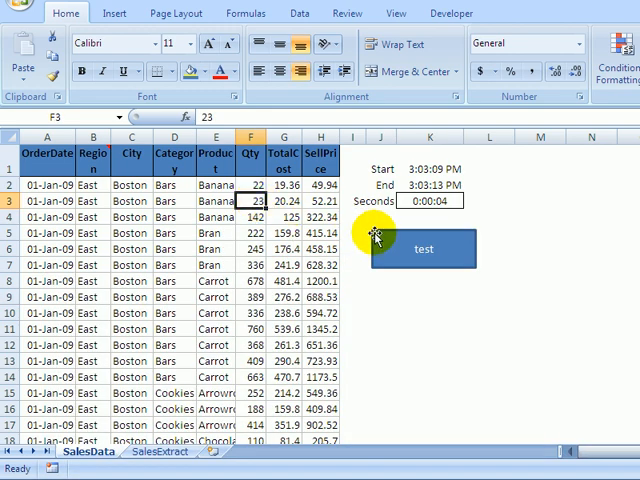
Step: Delete the test rectangle, rerun the timer macro, and inspect the commented cell B1
left_click(422, 248)
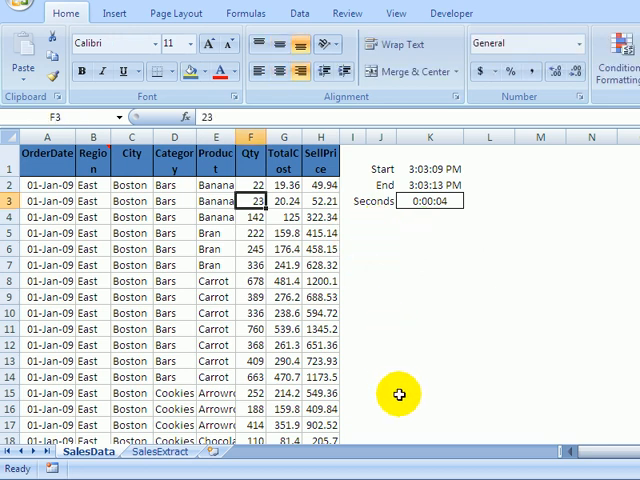
mouse_move(400, 394)
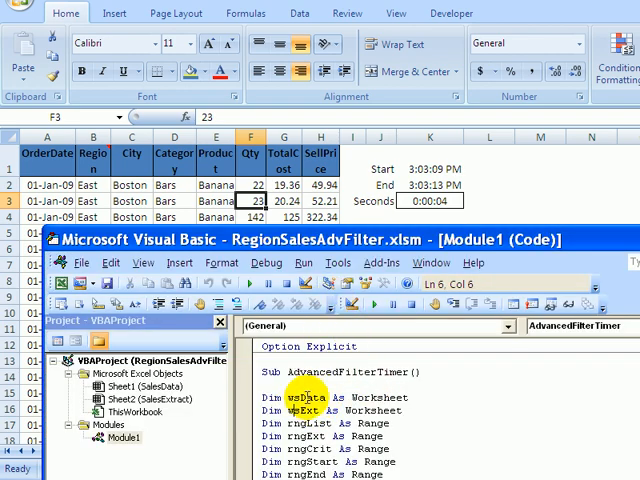
left_click(248, 284)
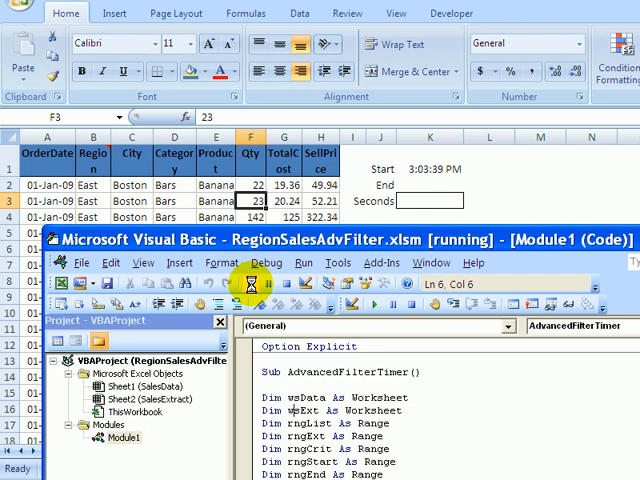
left_click(248, 284)
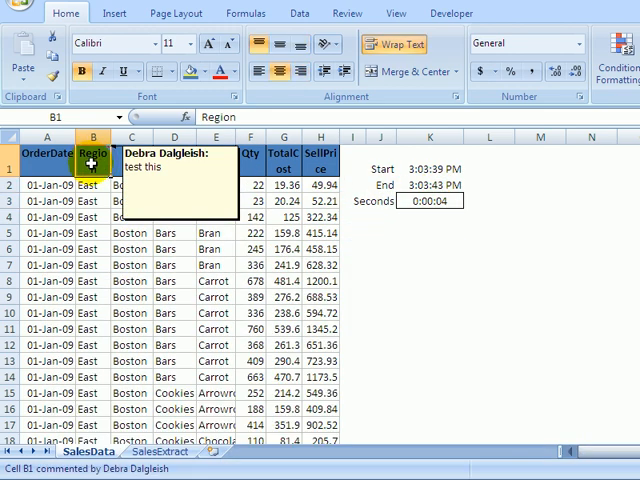
right_click(92, 164)
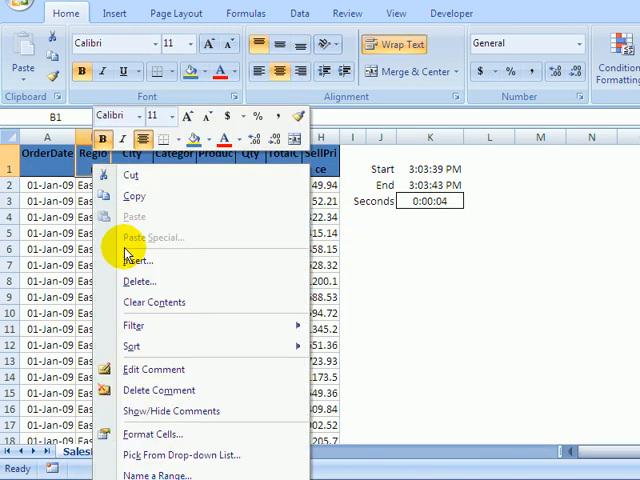